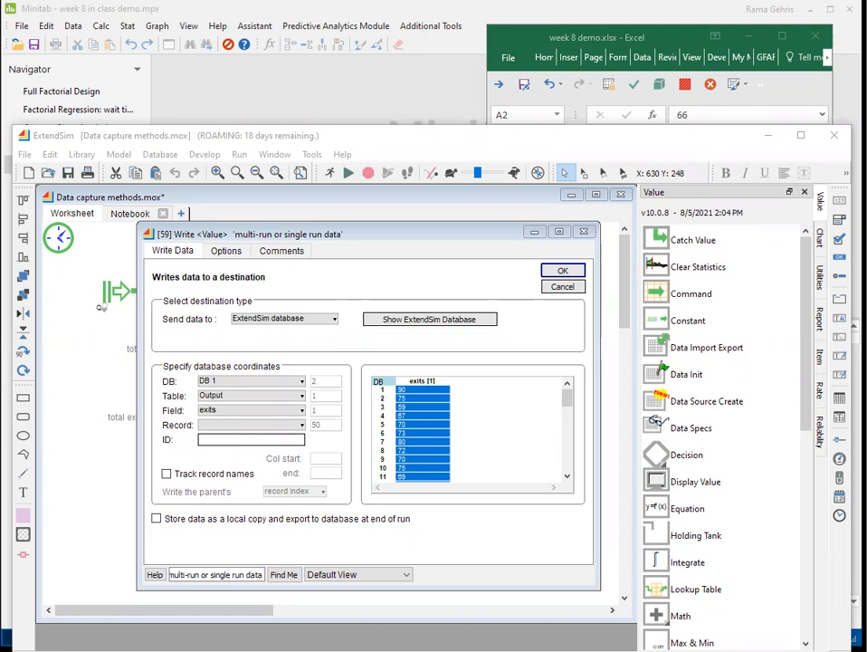
{"action": "mouse_move", "coordinate": [552, 358]}
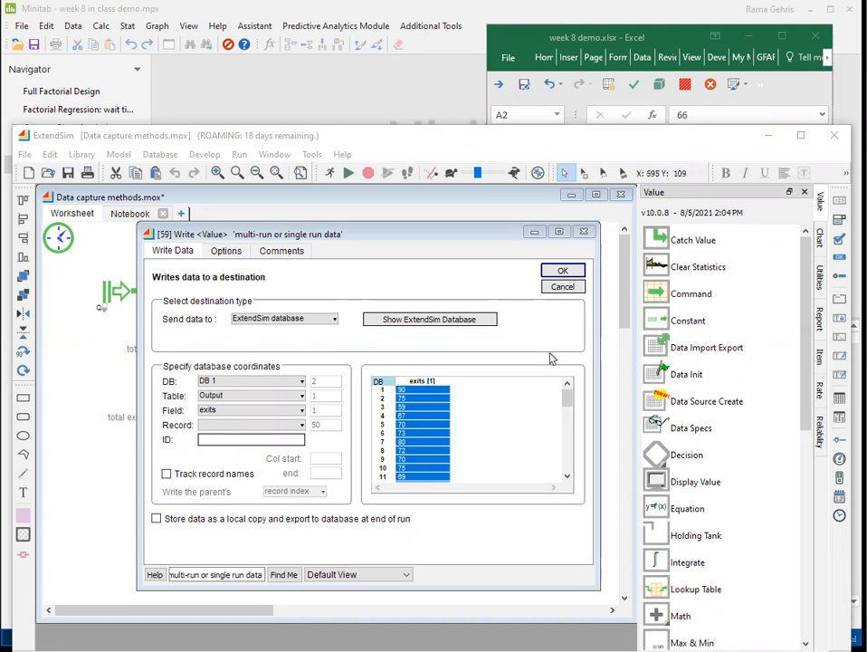
{"action": "mouse_move", "coordinate": [431, 371]}
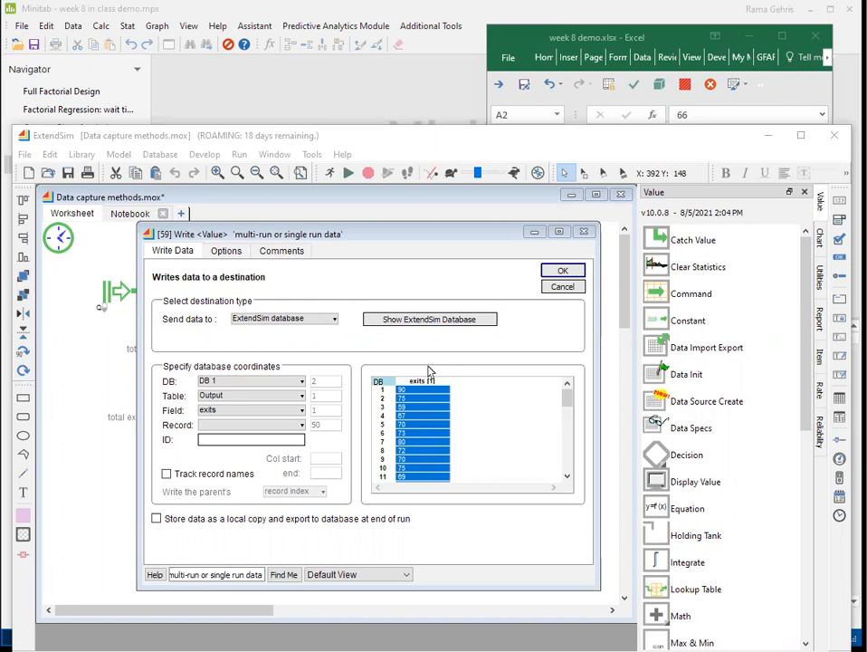
{"action": "mouse_move", "coordinate": [543, 251]}
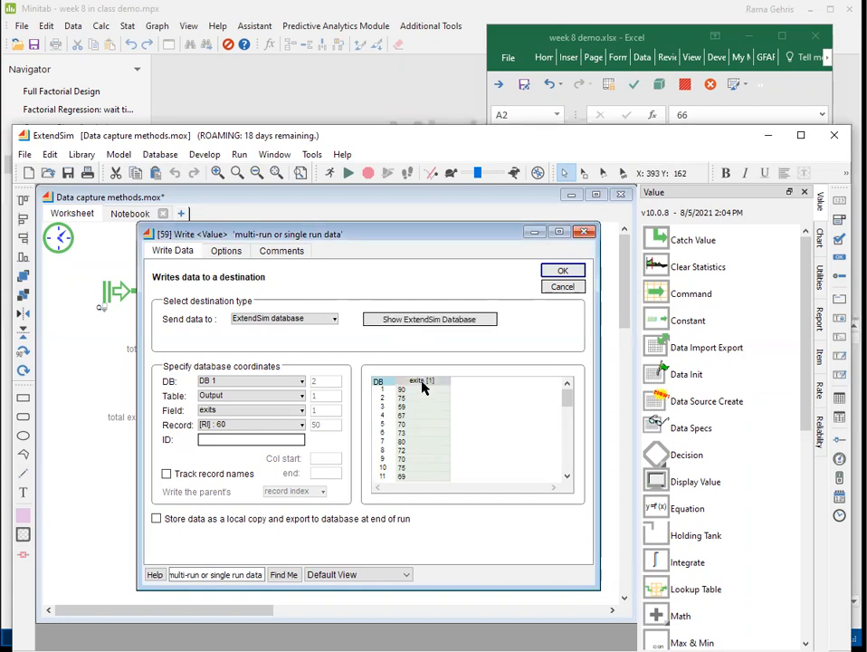
Select the entire exits column in the database table and copy its values
{"action": "left_click", "coordinate": [420, 387]}
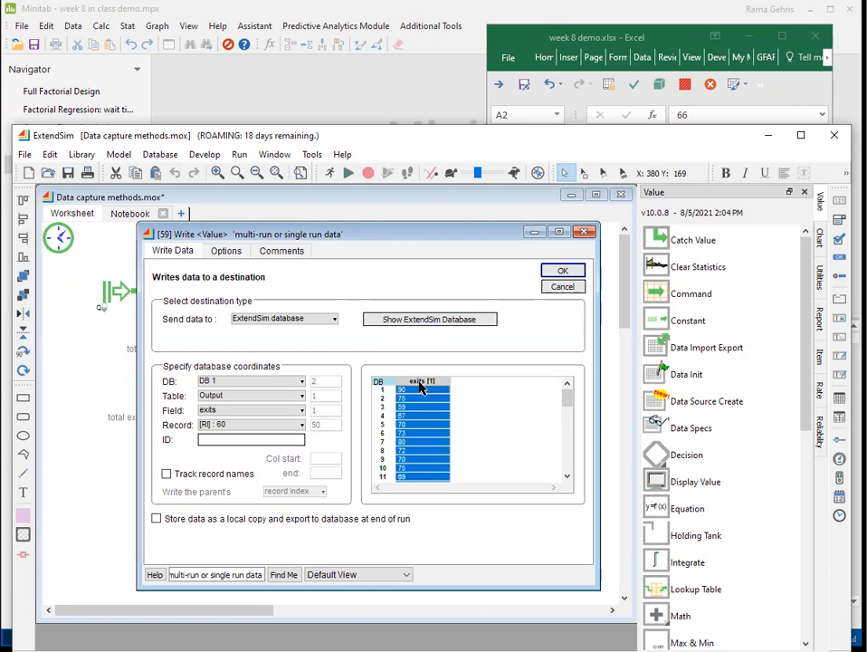
{"action": "mouse_move", "coordinate": [413, 383]}
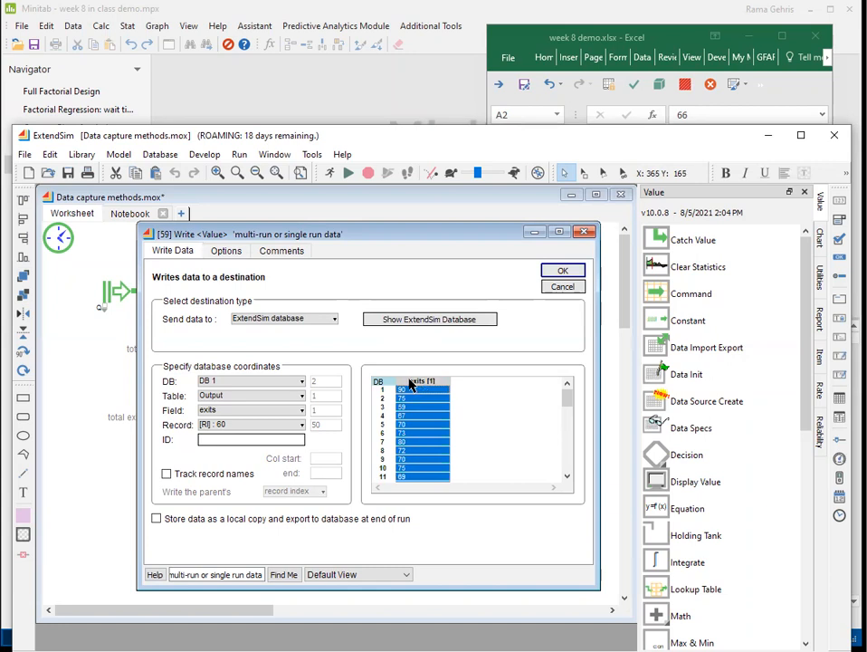
{"action": "mouse_move", "coordinate": [409, 384]}
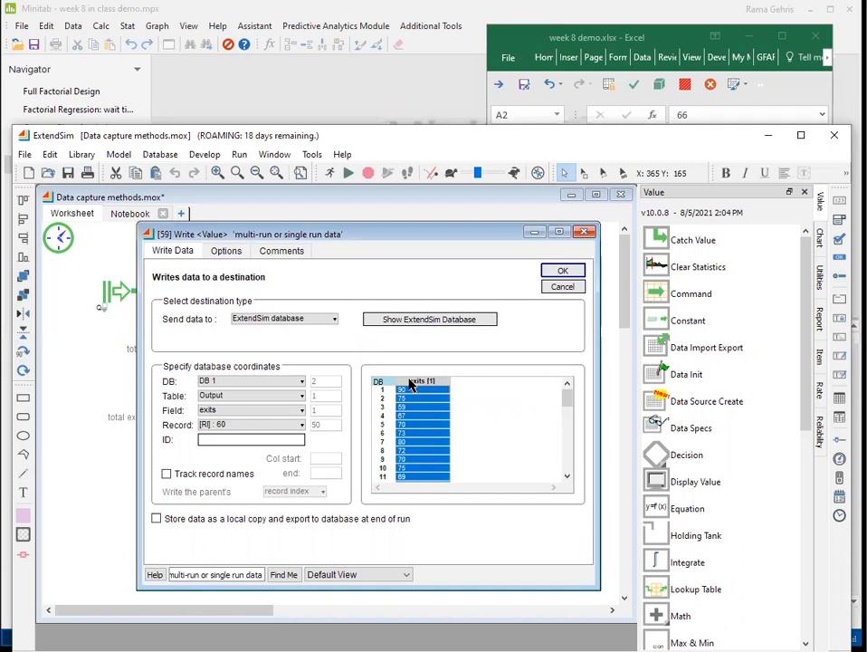
{"action": "right_click", "coordinate": [412, 383]}
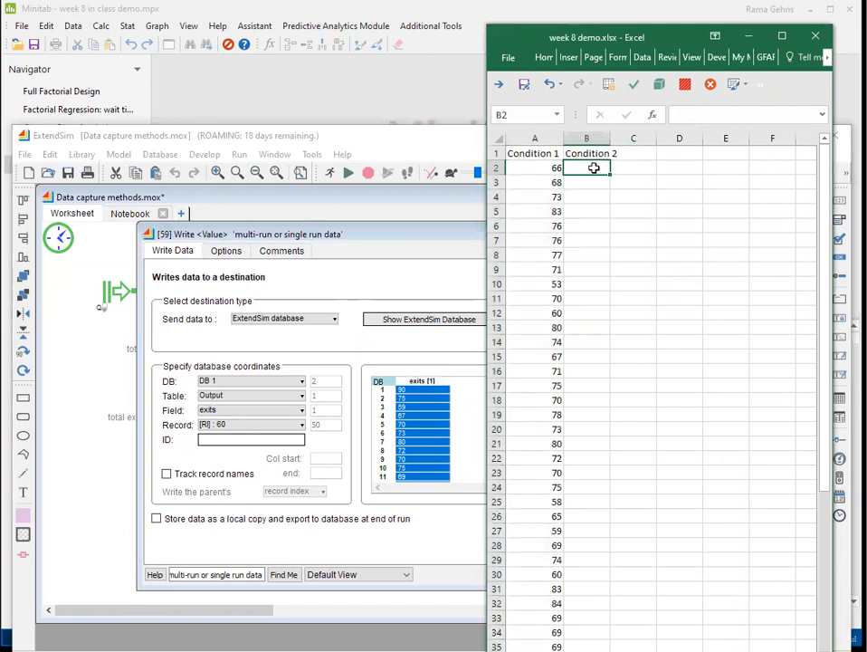
Paste the exits values under Condition 2, then copy the Condition 1 and Condition 2 columns together
{"action": "right_click", "coordinate": [586, 166]}
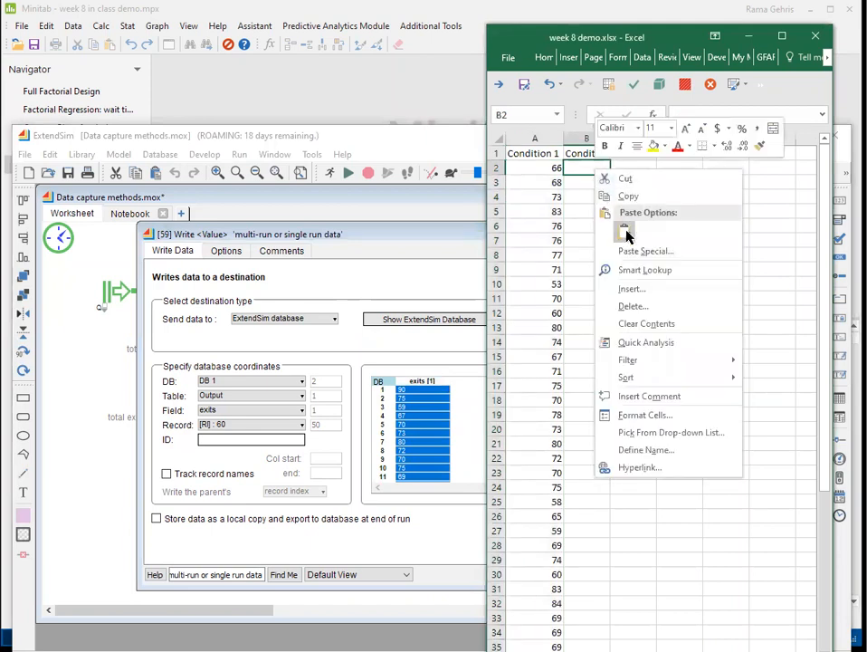
{"action": "left_click", "coordinate": [626, 228]}
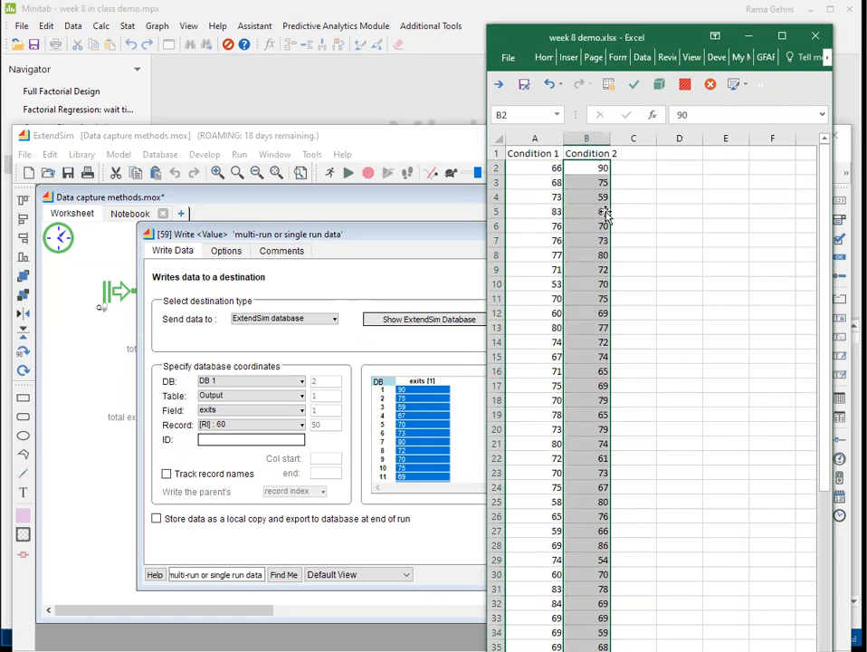
{"action": "left_click", "coordinate": [534, 137]}
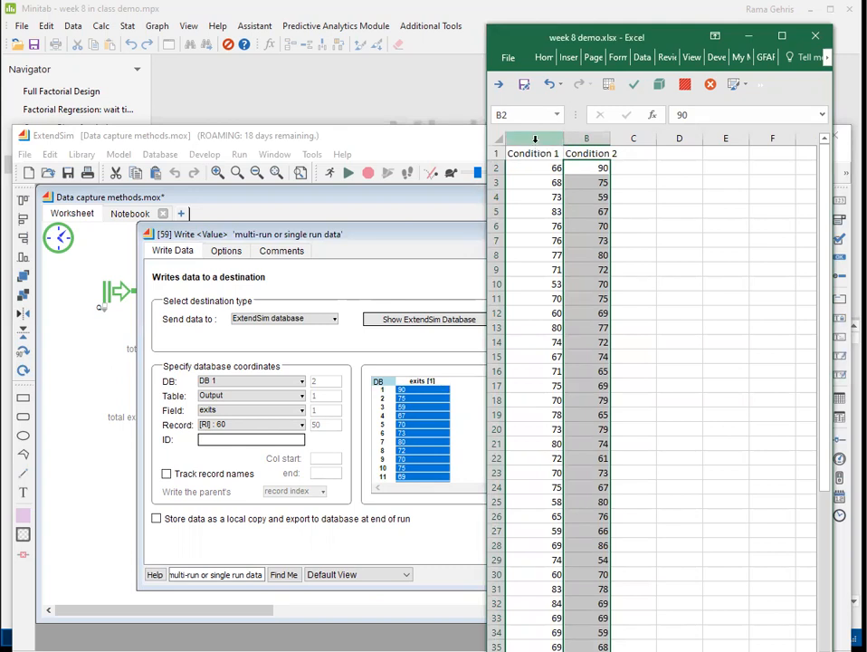
{"action": "left_click", "coordinate": [532, 152]}
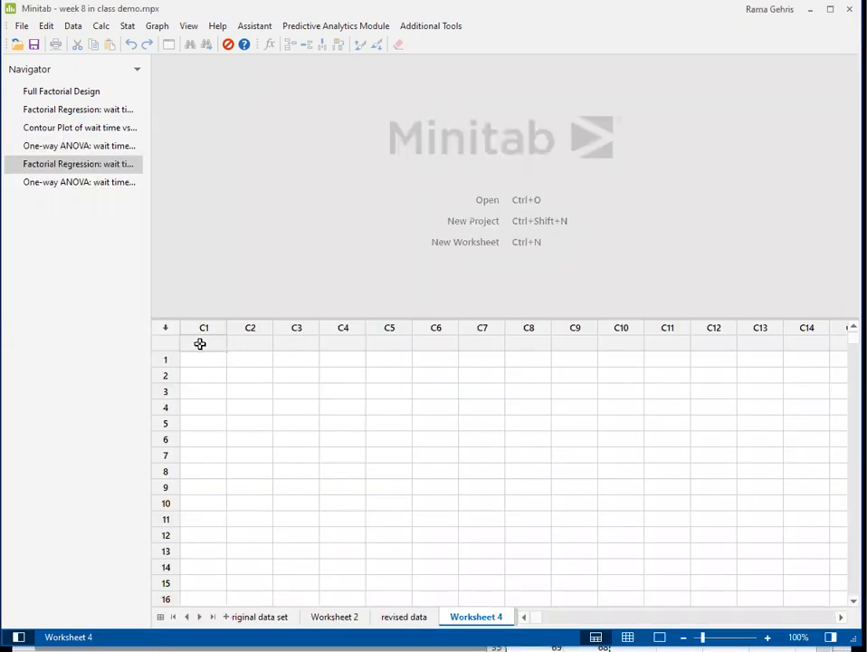
Paste the two condition columns into Worksheet 4 starting at C1
{"action": "right_click", "coordinate": [203, 343]}
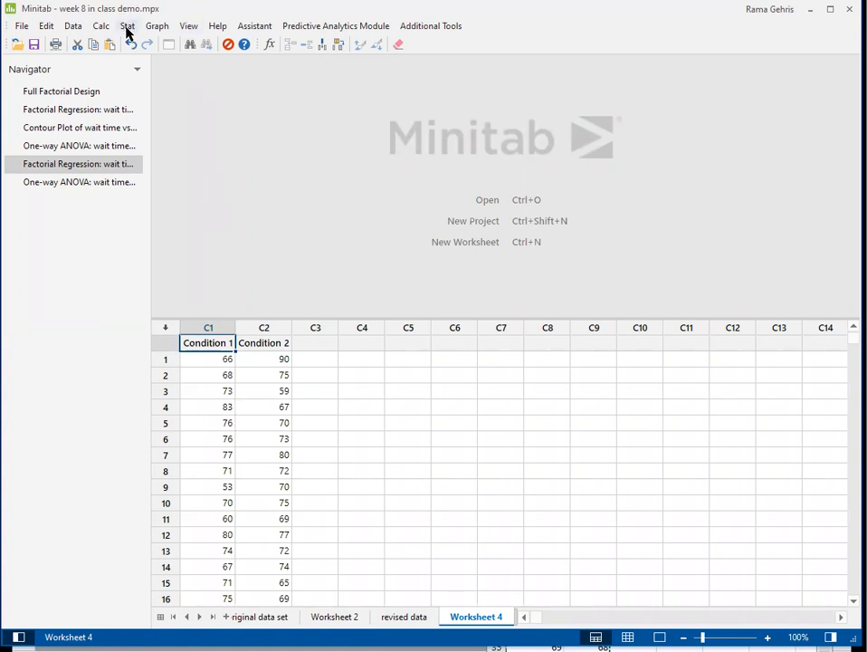
Start the 2-Sample t analysis from Stat > Basic Statistics
{"action": "left_click", "coordinate": [127, 26]}
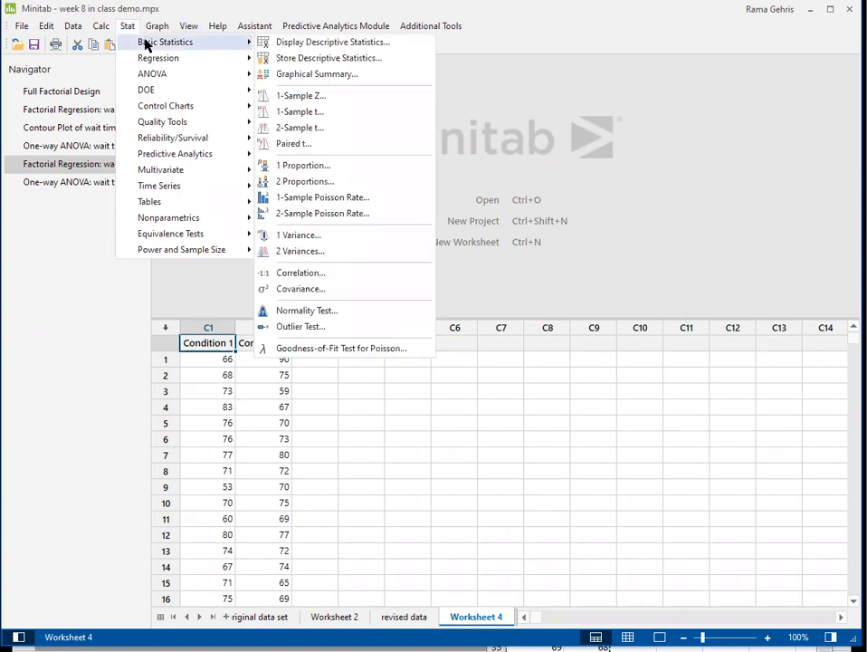
{"action": "mouse_move", "coordinate": [300, 127]}
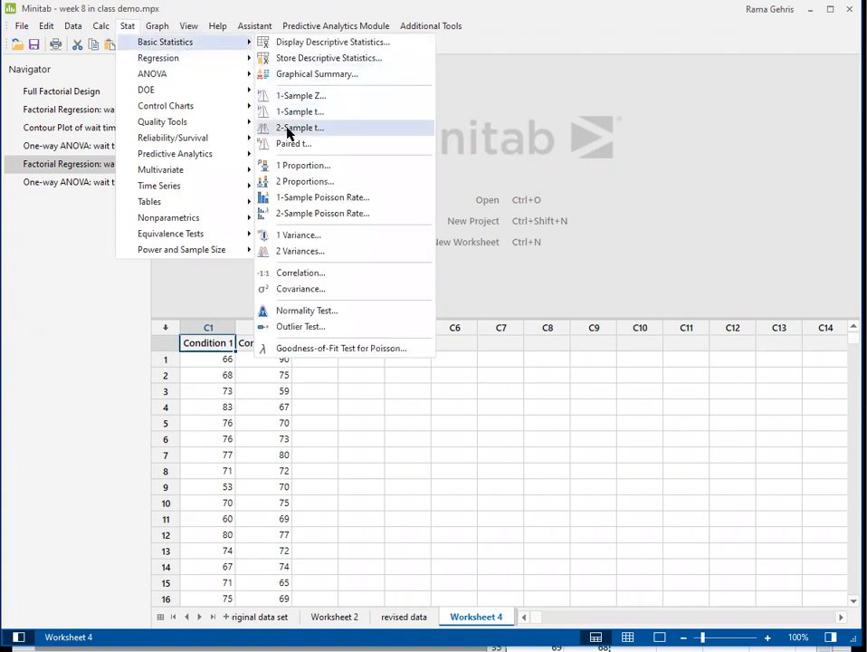
{"action": "mouse_move", "coordinate": [301, 127]}
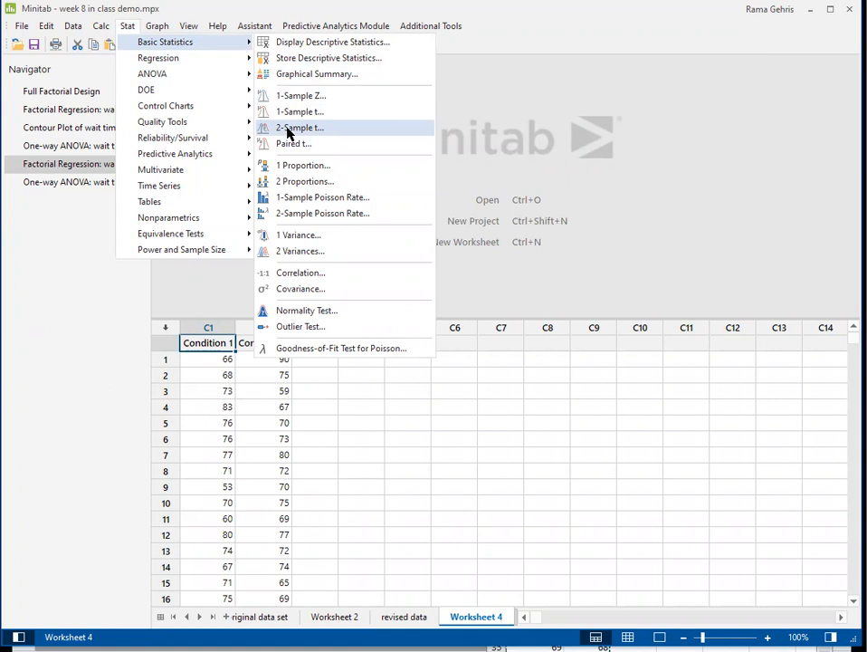
{"action": "left_click", "coordinate": [300, 126]}
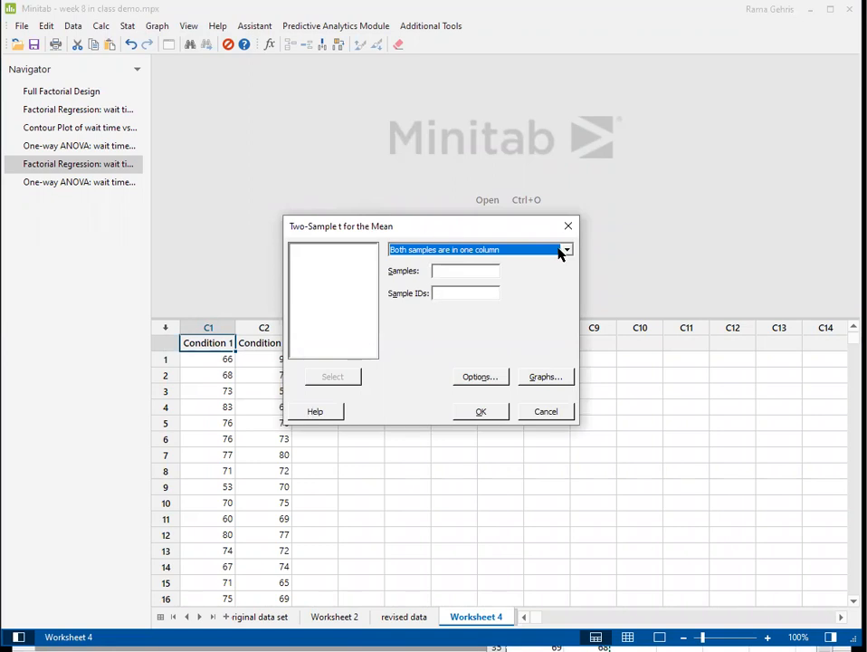
Choose 'Each sample is in its own column' with Condition 1 as Sample 1 and Condition 2 as Sample 2
{"action": "left_click", "coordinate": [565, 250]}
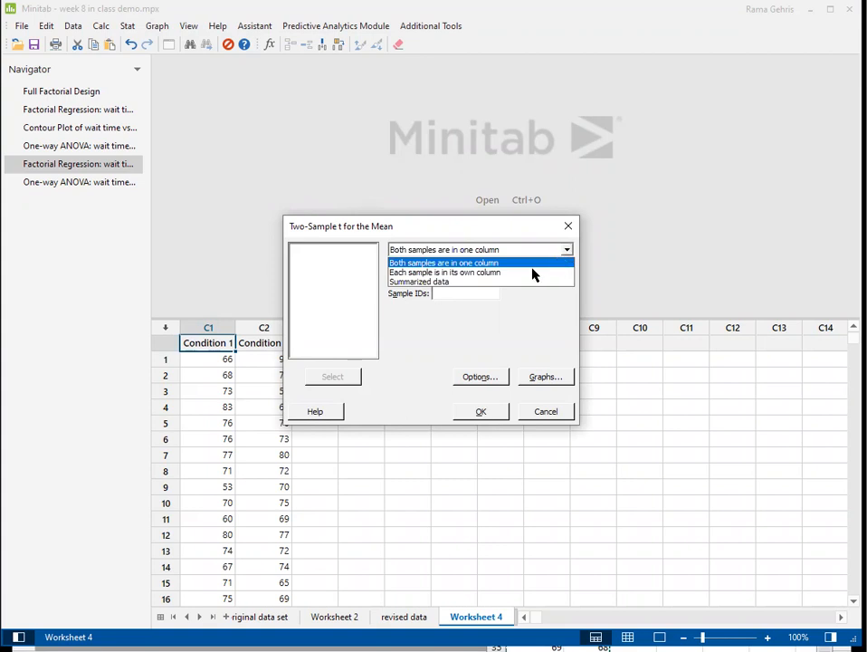
{"action": "left_click", "coordinate": [443, 271]}
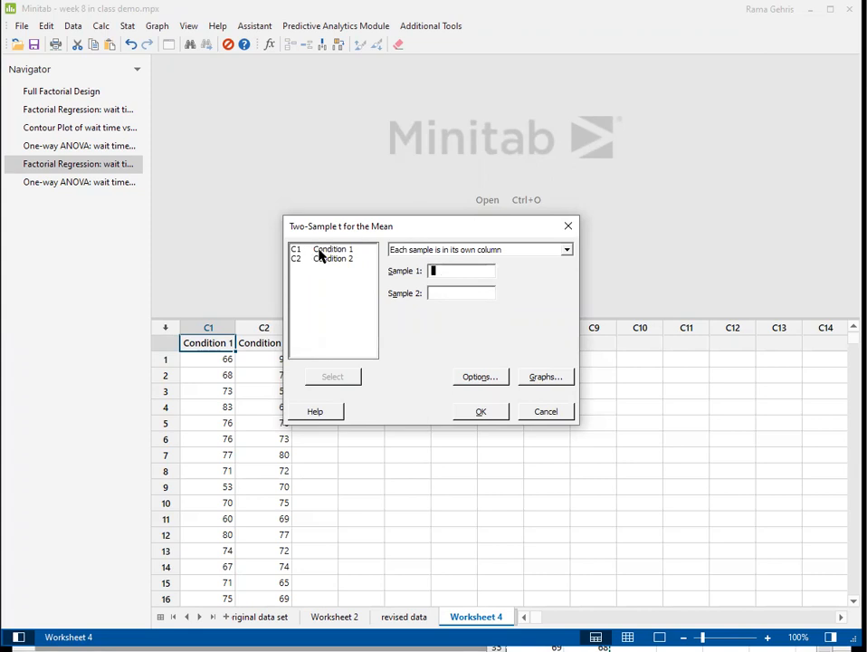
{"action": "left_click", "coordinate": [331, 250]}
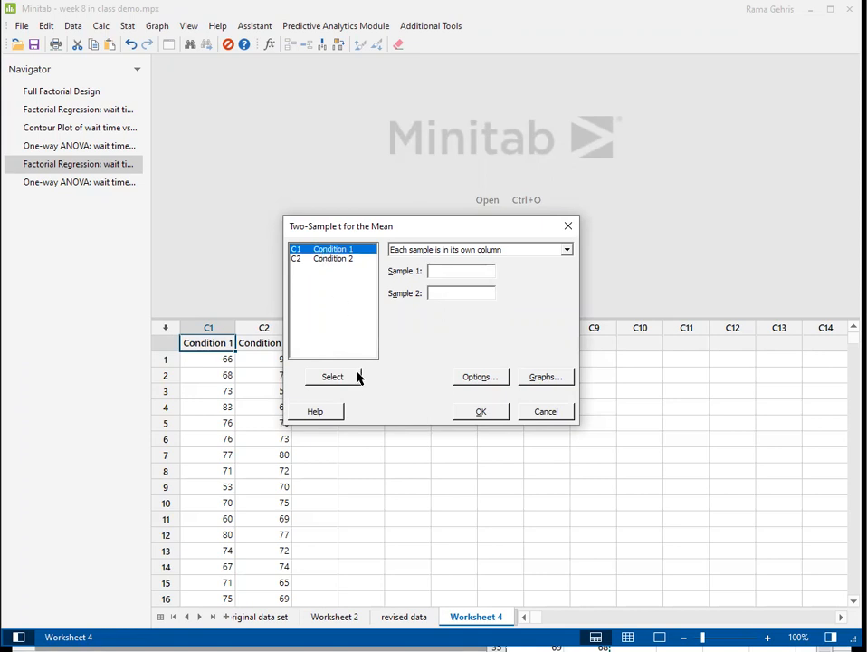
{"action": "mouse_move", "coordinate": [351, 384]}
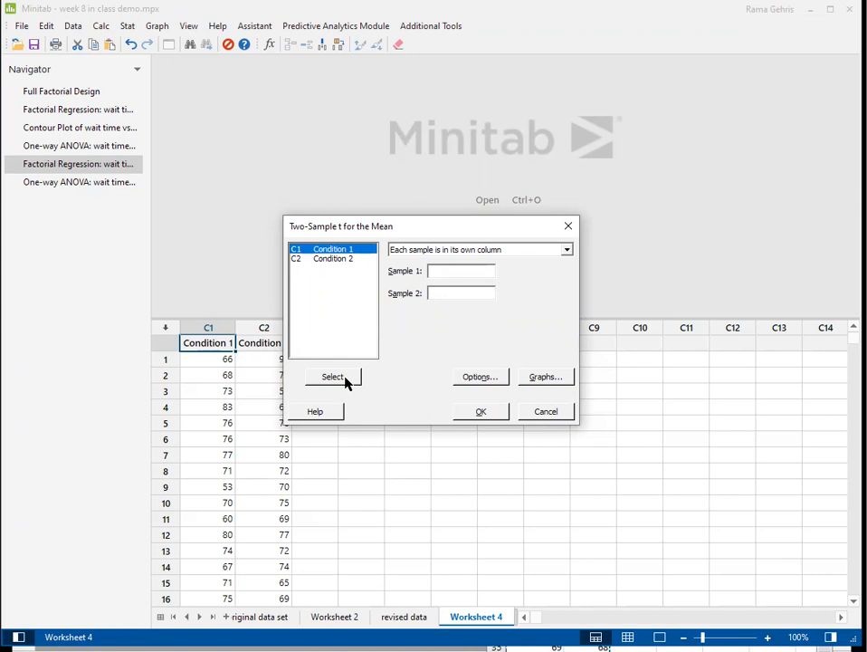
{"action": "left_click", "coordinate": [333, 375]}
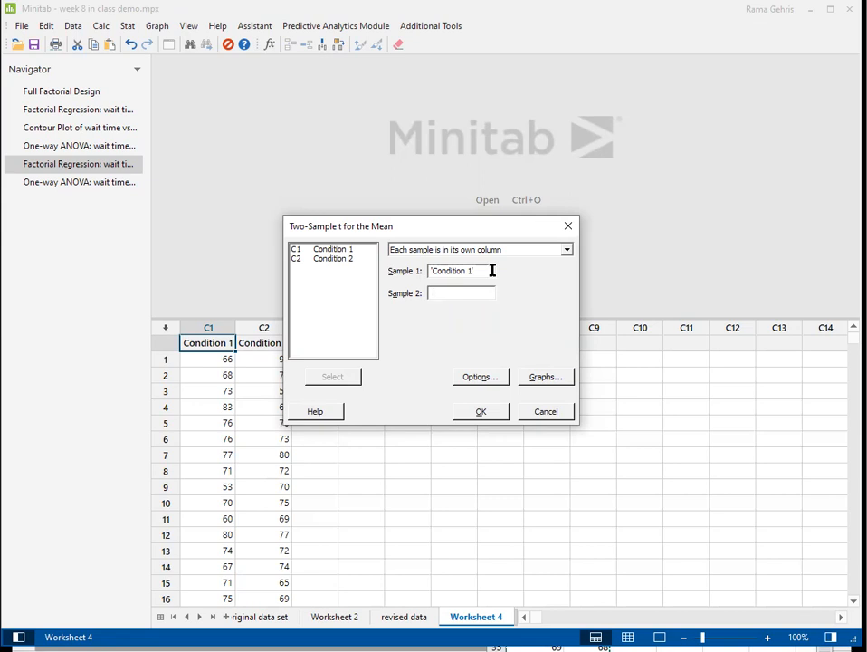
{"action": "left_click", "coordinate": [461, 293]}
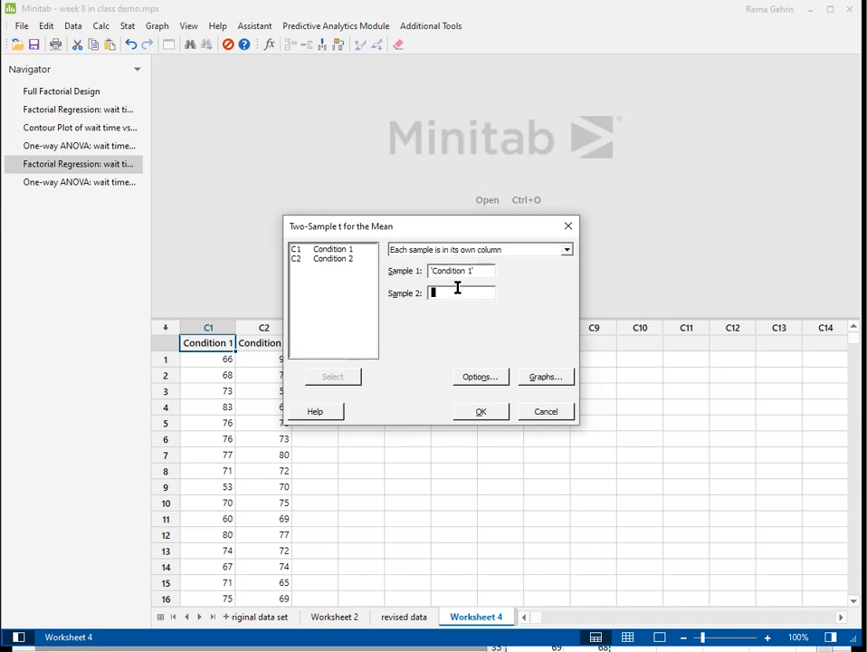
{"action": "left_click", "coordinate": [333, 259]}
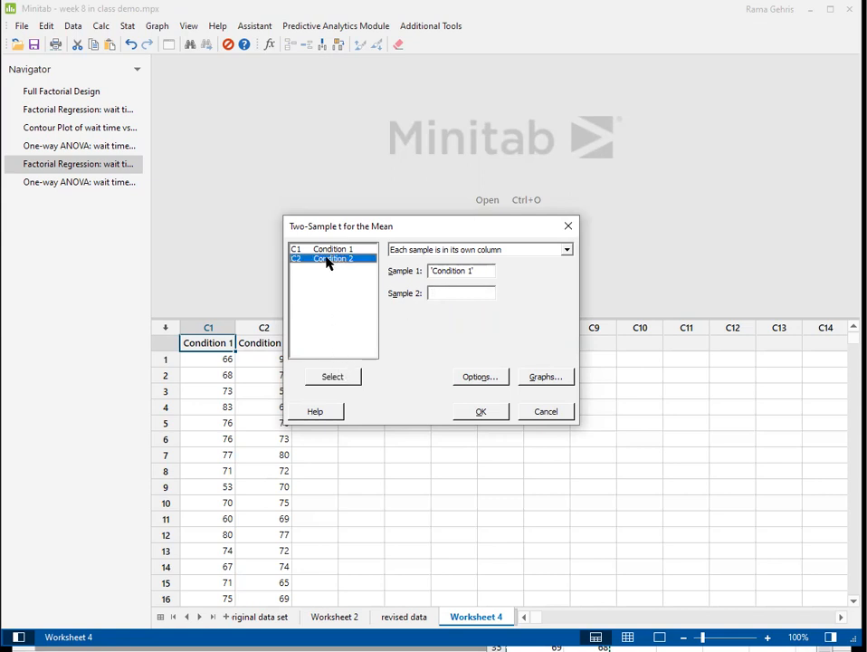
{"action": "left_click", "coordinate": [333, 375]}
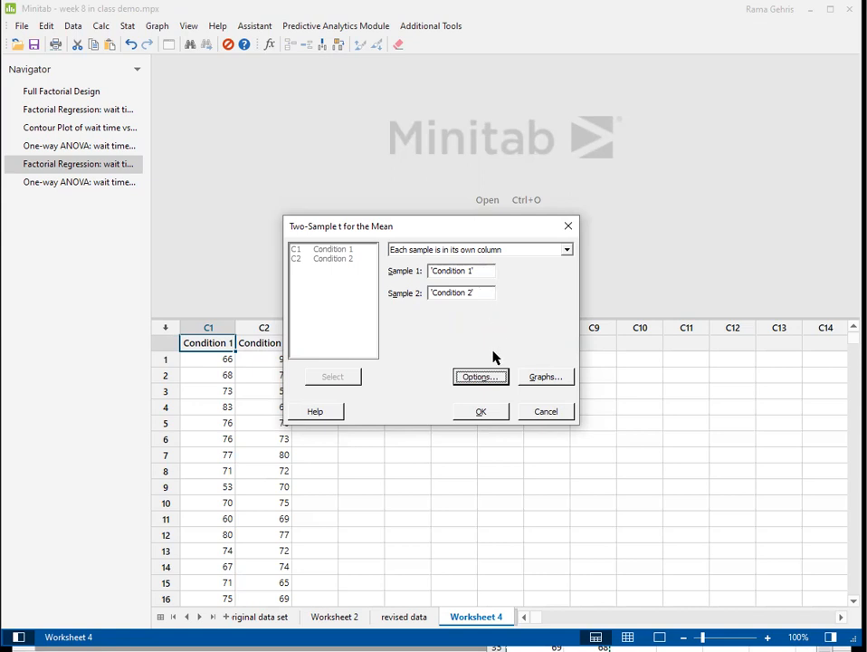
{"action": "left_click", "coordinate": [480, 376]}
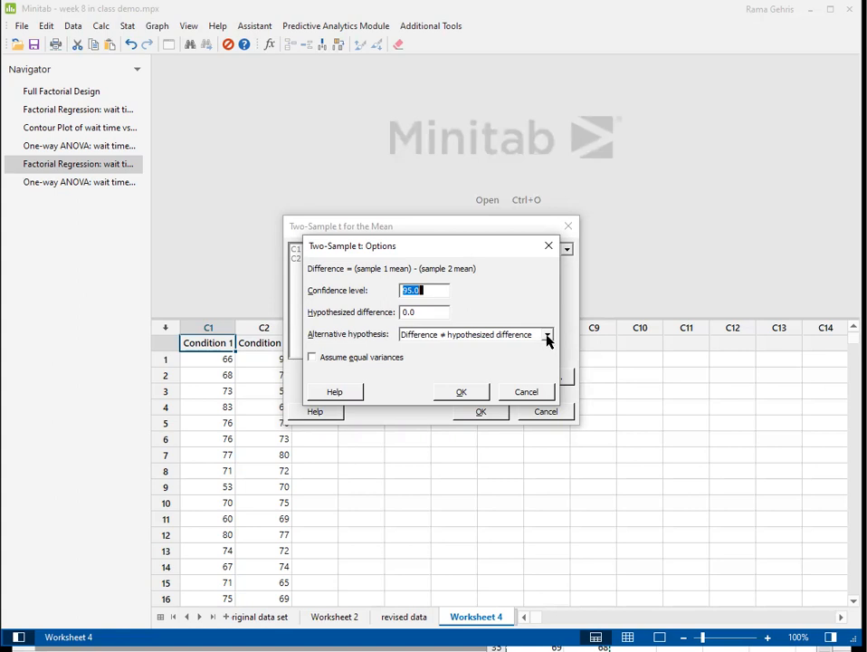
{"action": "left_click", "coordinate": [546, 333]}
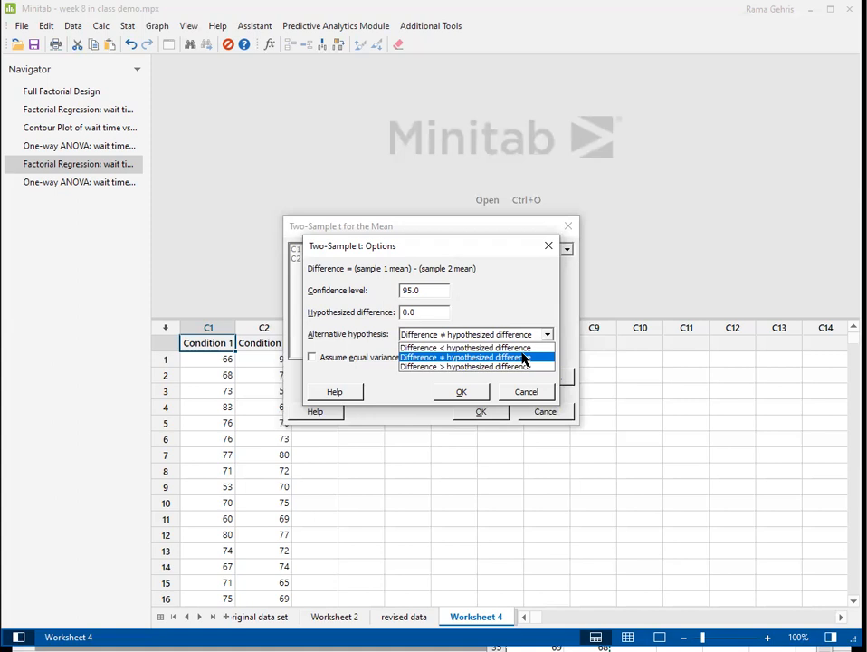
{"action": "left_click", "coordinate": [461, 357]}
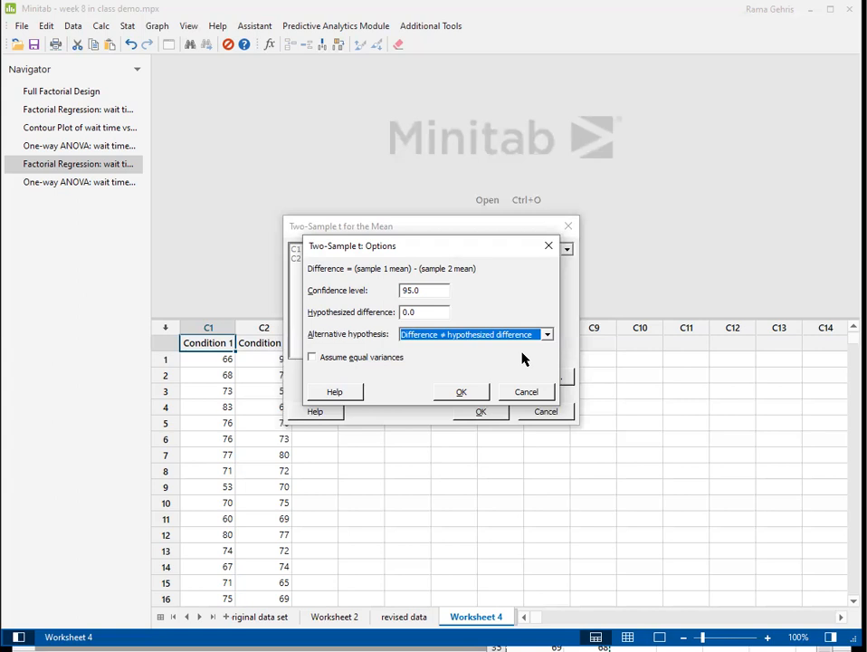
{"action": "left_click", "coordinate": [460, 391]}
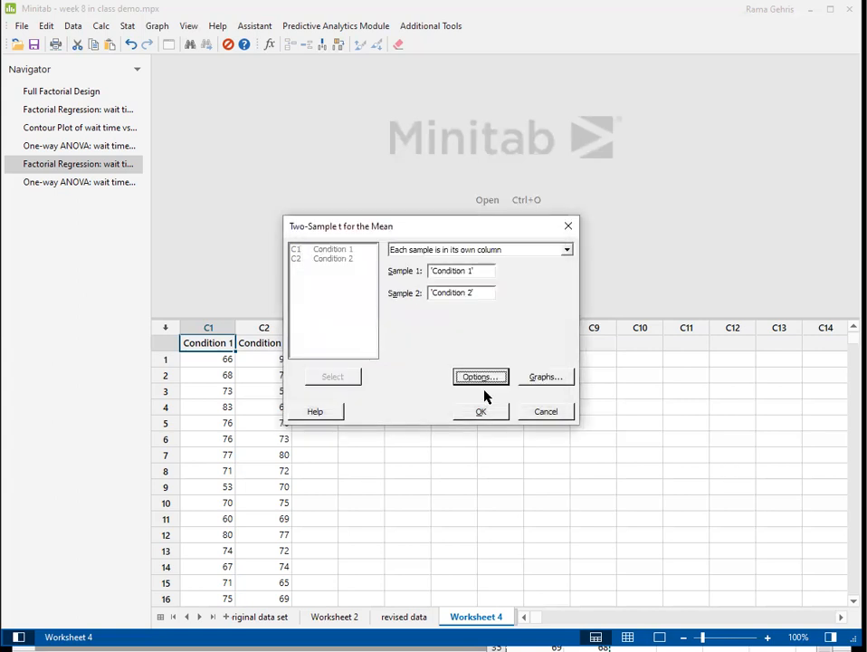
Add an individual value plot under Graphs and run the two-sample t-test
{"action": "left_click", "coordinate": [545, 377]}
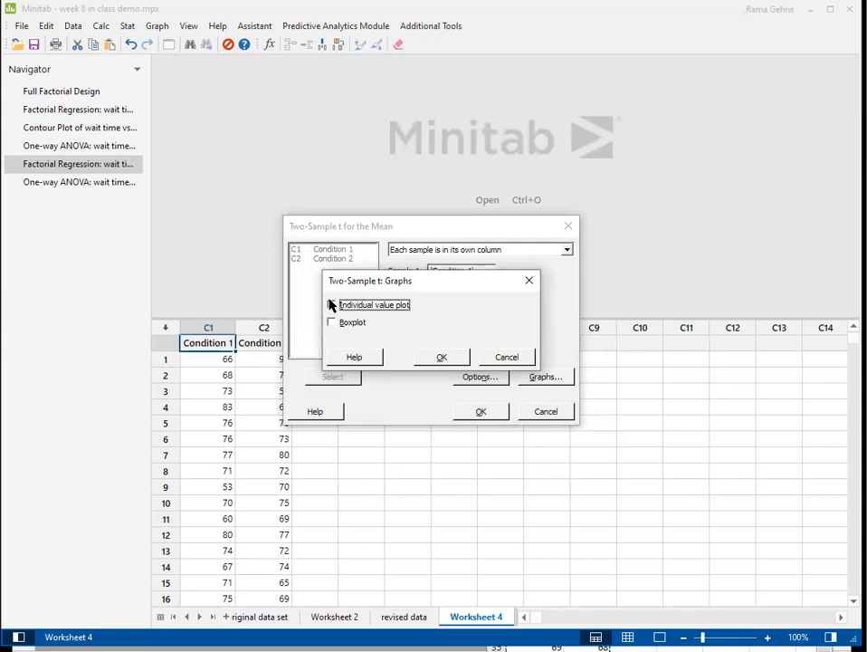
{"action": "left_click", "coordinate": [331, 304]}
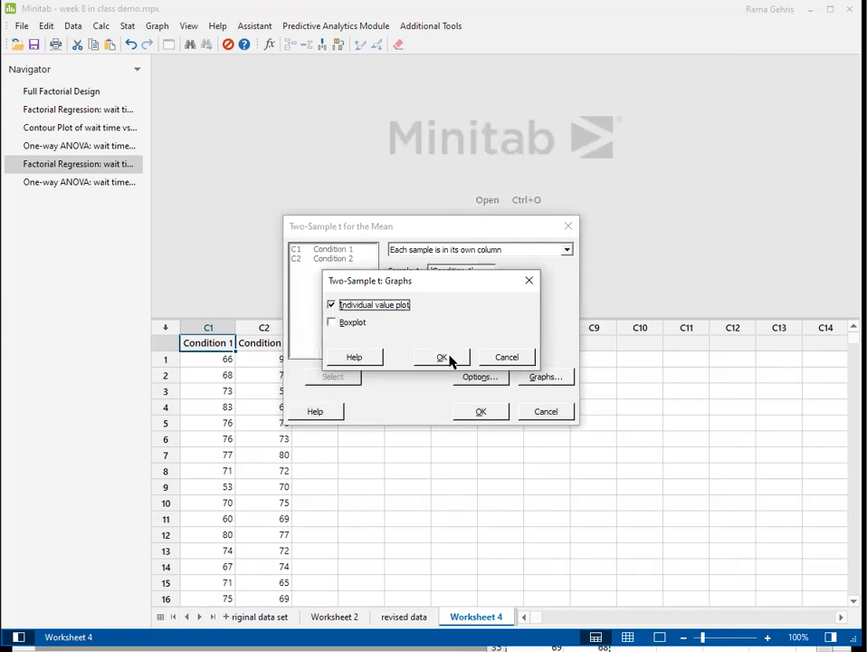
{"action": "left_click", "coordinate": [442, 357]}
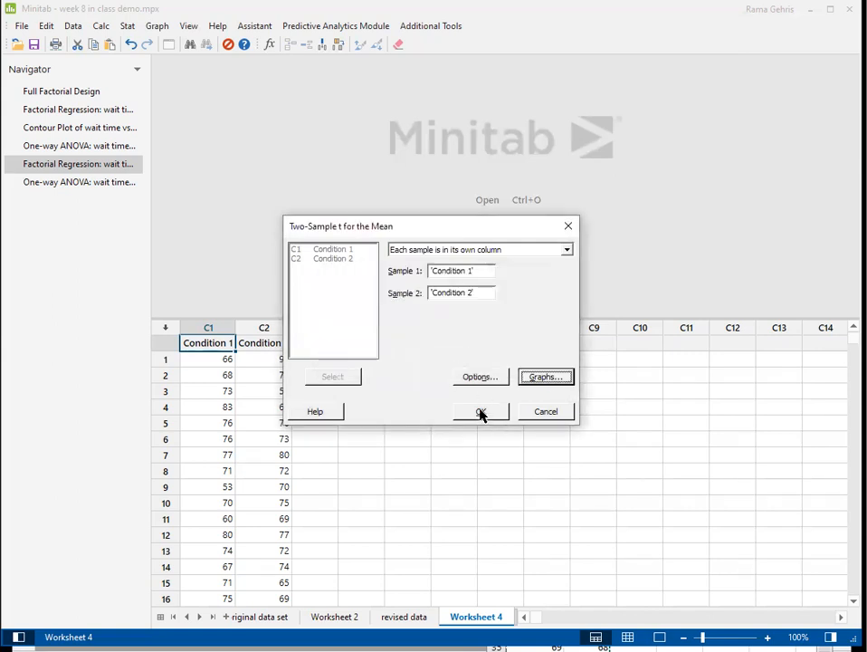
{"action": "left_click", "coordinate": [482, 411]}
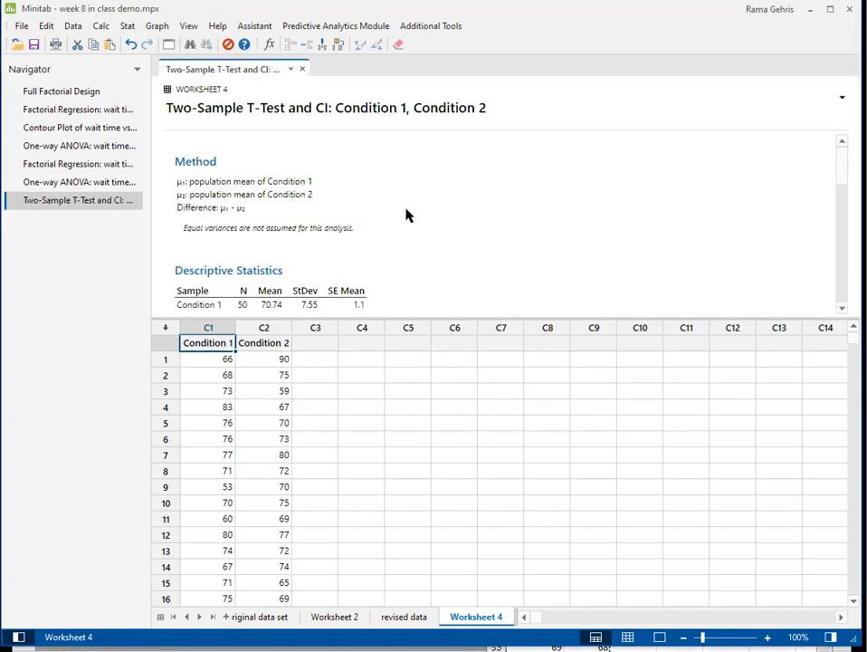
{"action": "mouse_move", "coordinate": [348, 186]}
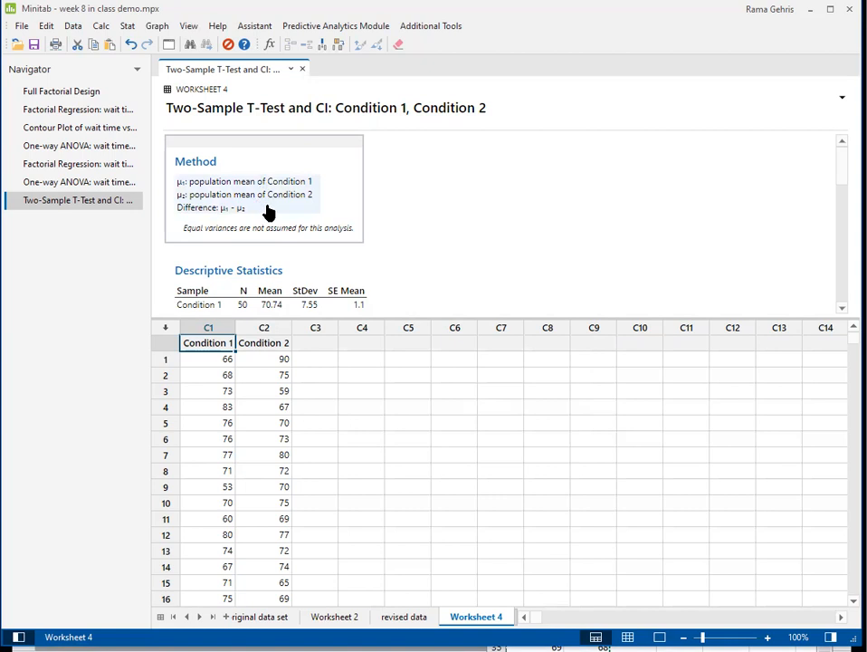
Scroll the output to the Method and Descriptive Statistics (means 70.74 and 72.48, 50 observations each)
{"action": "scroll", "scroll_direction": "down", "scroll_amount": 3}
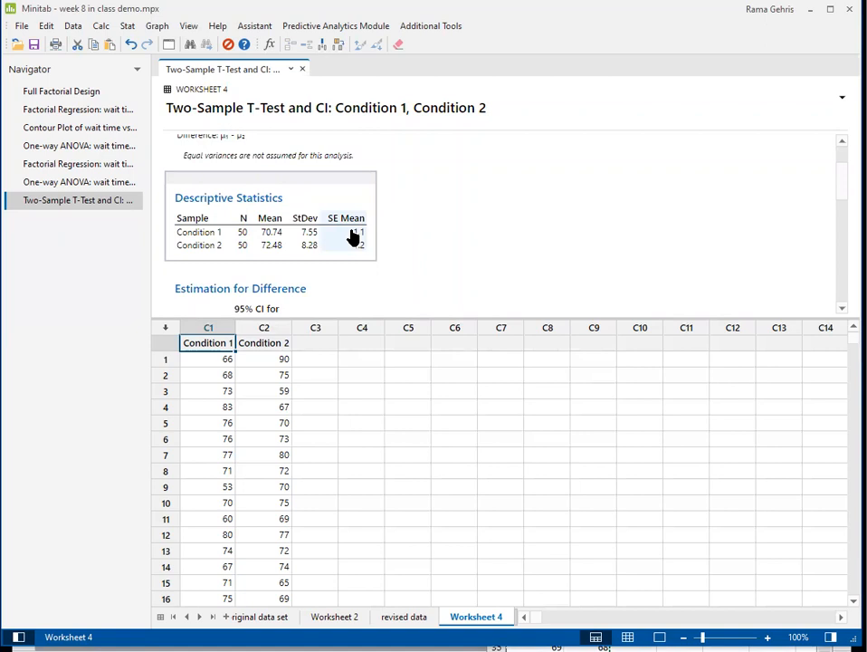
{"action": "mouse_move", "coordinate": [335, 248]}
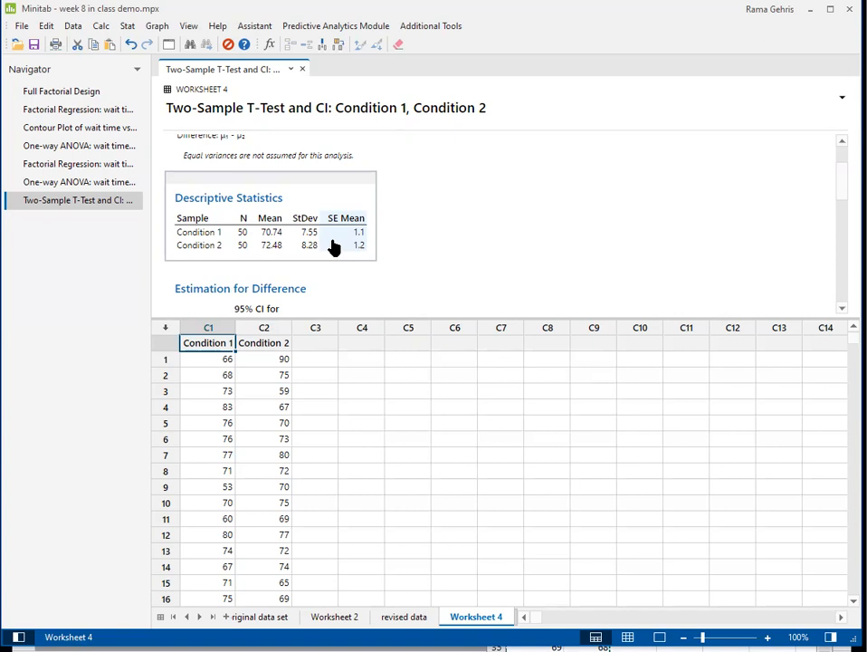
{"action": "mouse_move", "coordinate": [245, 237]}
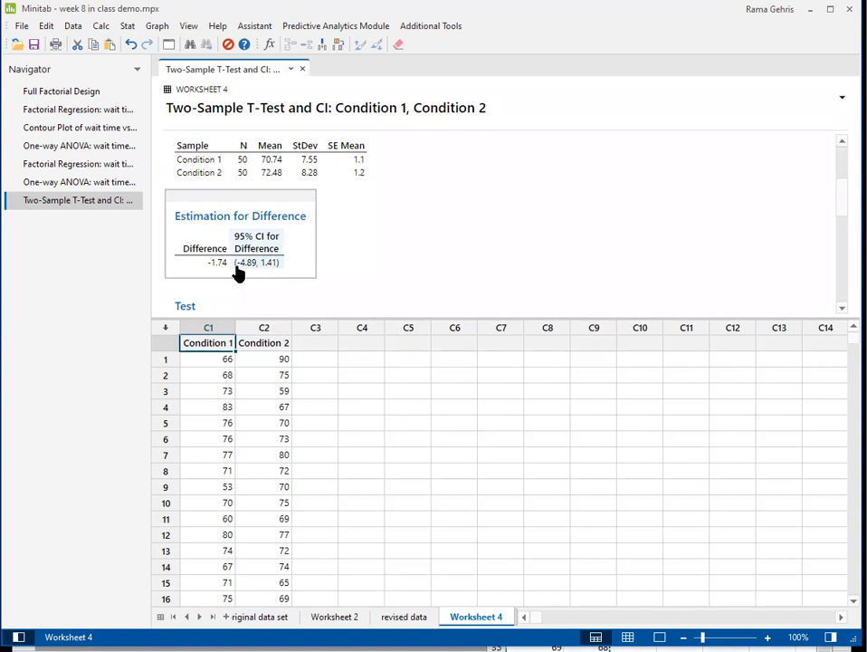
{"action": "mouse_move", "coordinate": [257, 273]}
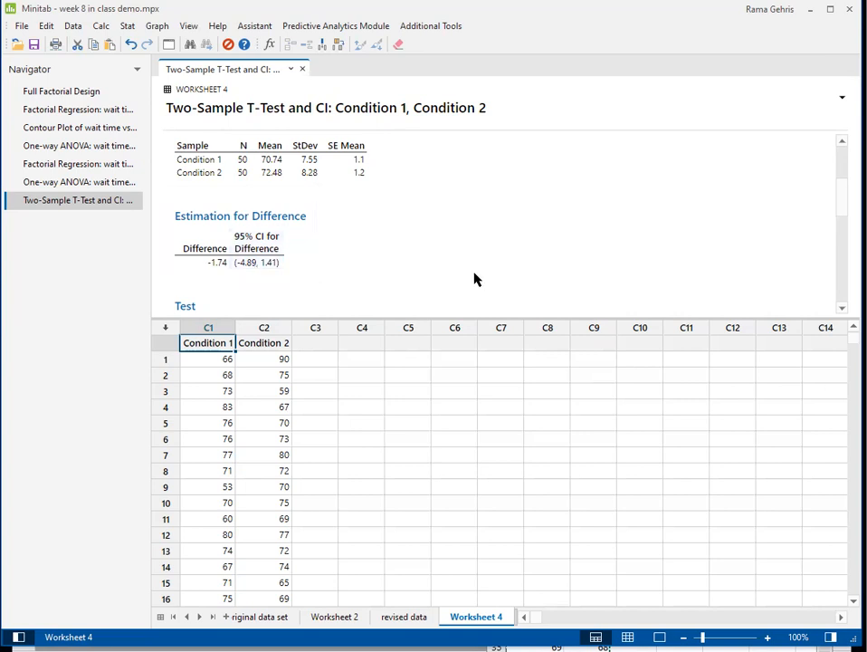
{"action": "scroll", "scroll_direction": "down", "scroll_amount": 3}
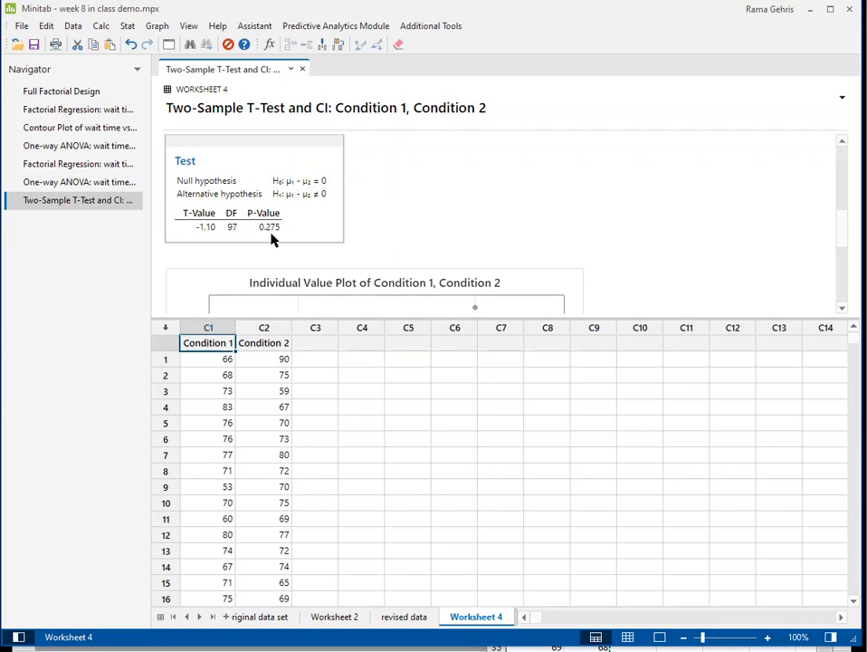
{"action": "mouse_move", "coordinate": [412, 244]}
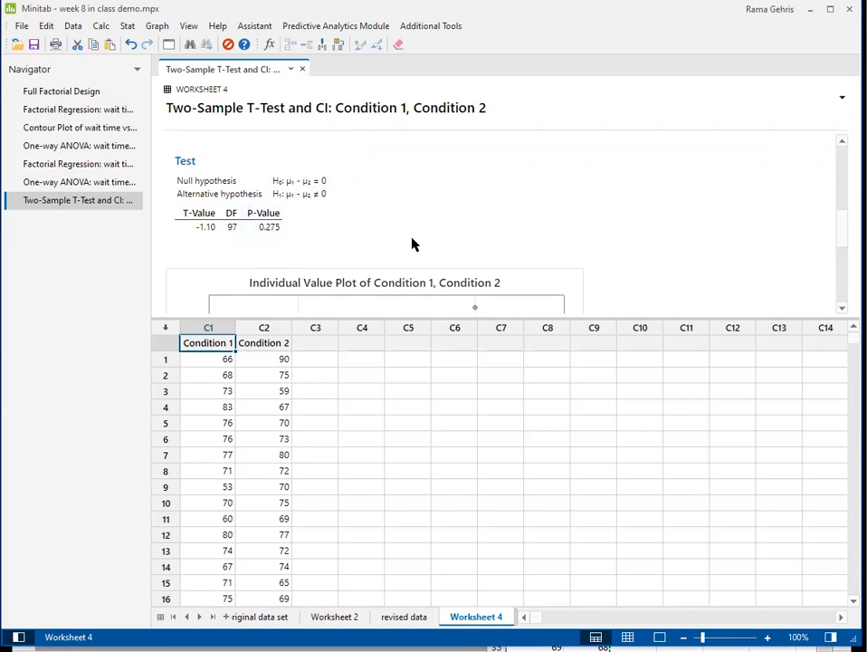
{"action": "scroll", "scroll_direction": "down", "scroll_amount": 3}
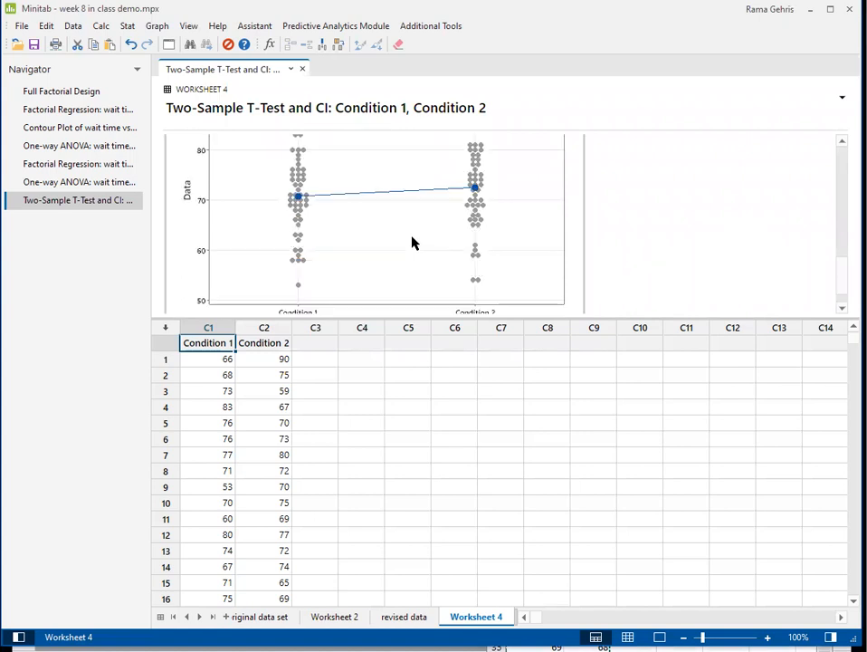
{"action": "mouse_move", "coordinate": [405, 206]}
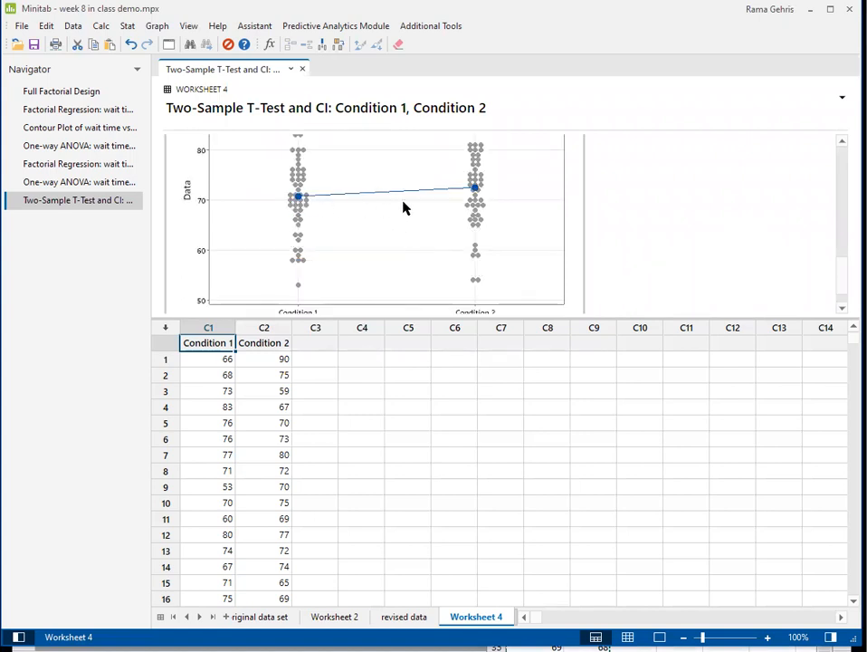